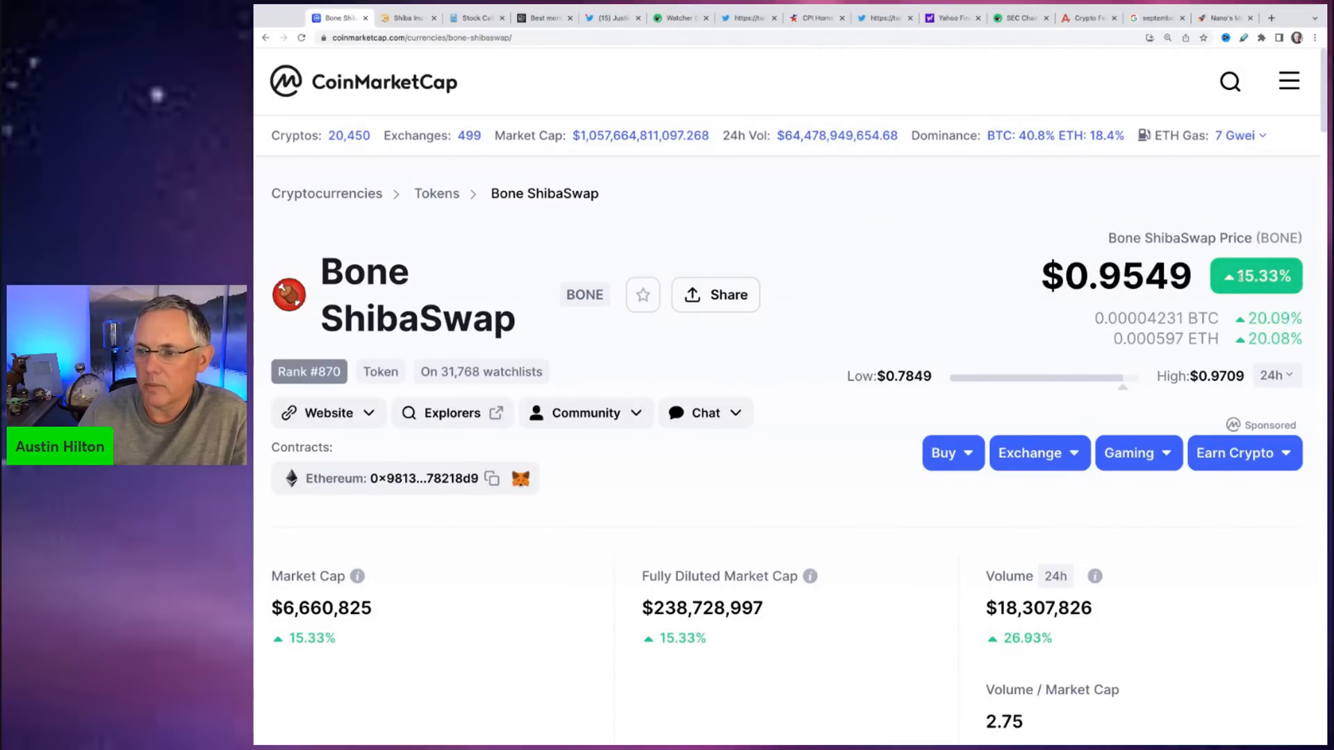
mouse_move(1013, 305)
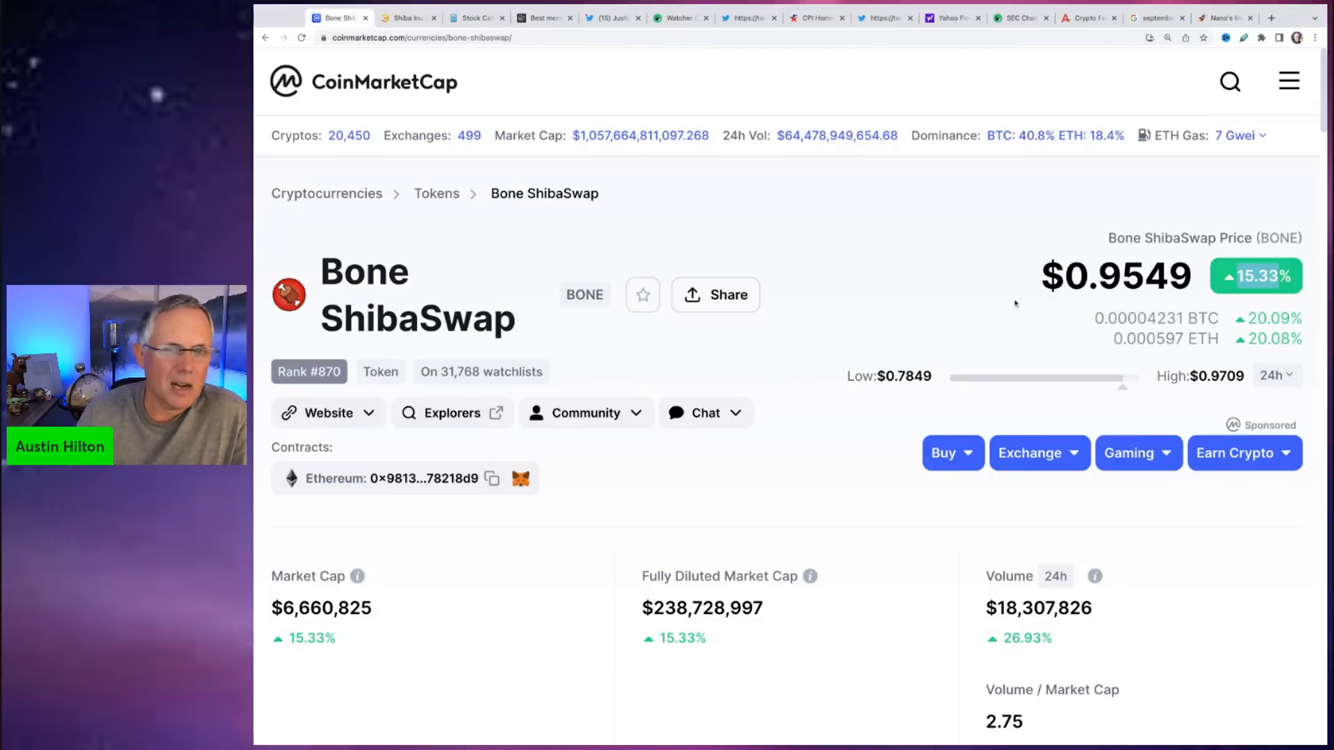
mouse_move(918, 335)
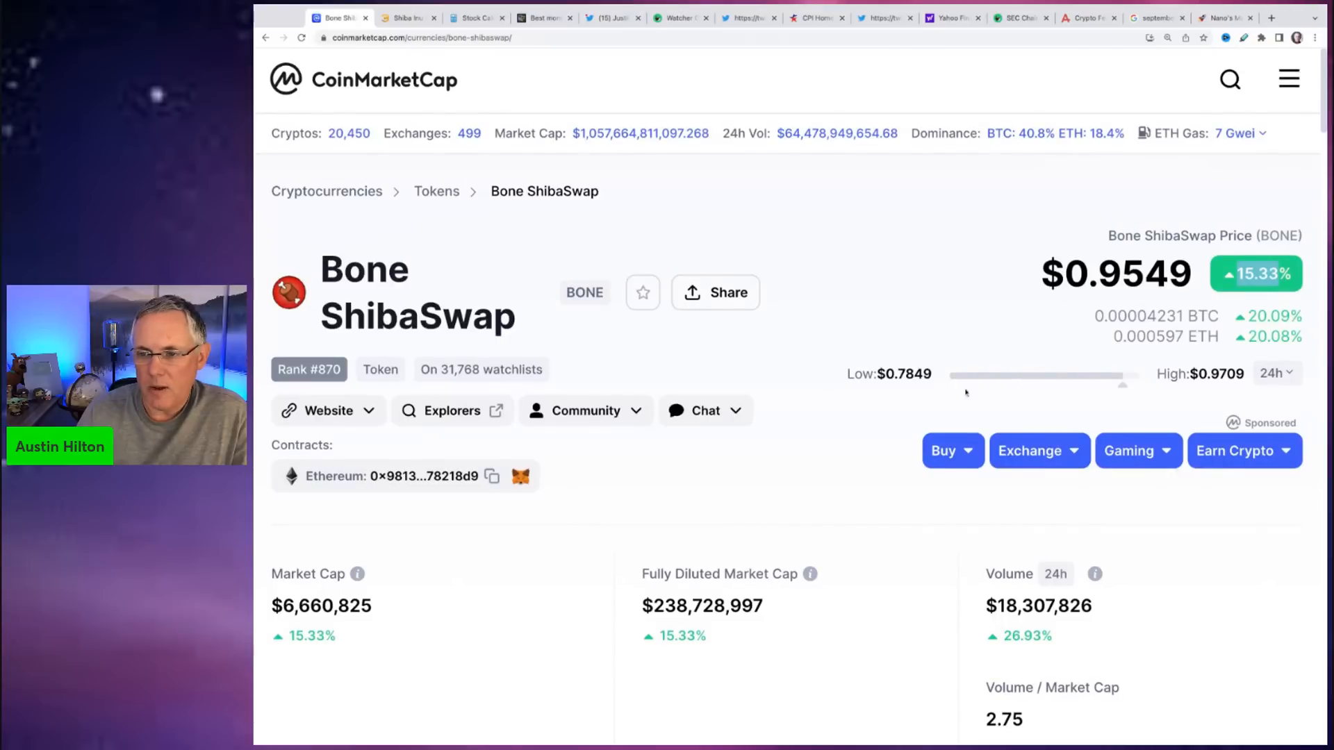
- Scroll to the Bone ShibaSwap to USD 7D chart showing the climb toward $0.95
scroll(down, 3)
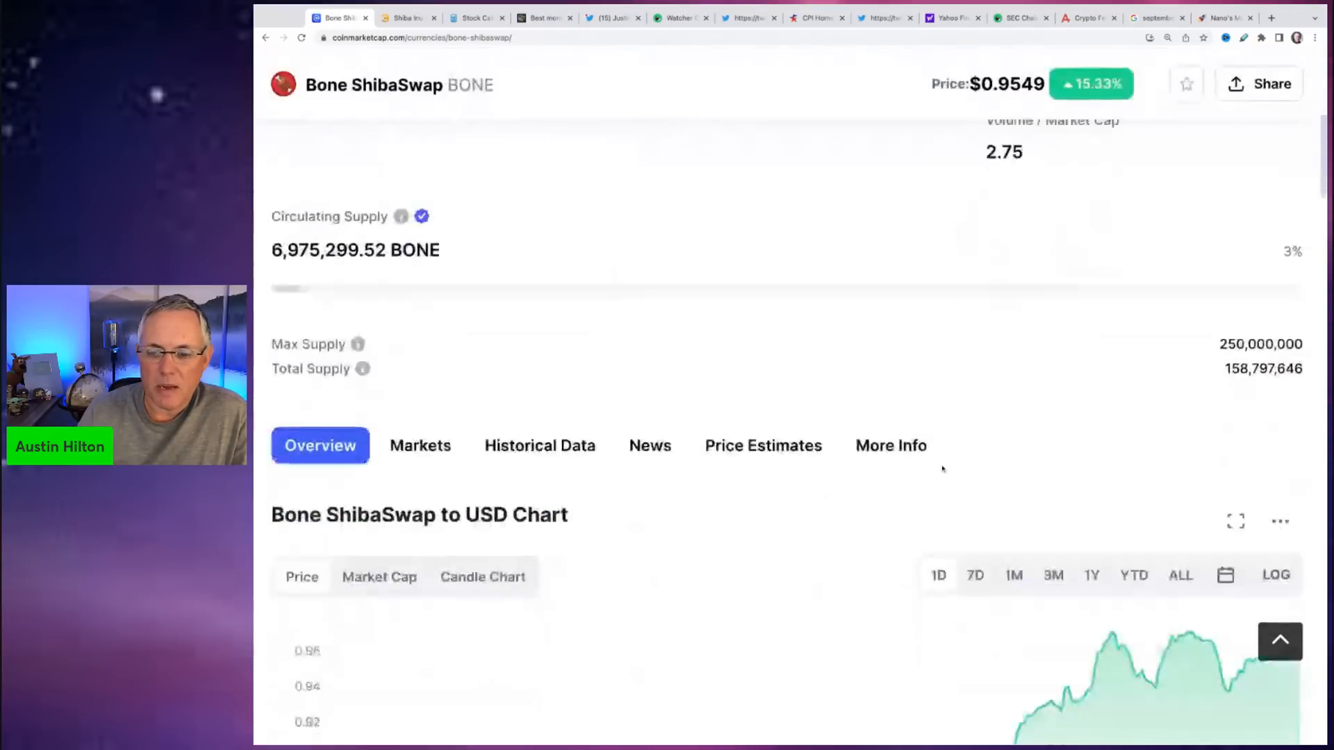
scroll(down, 3)
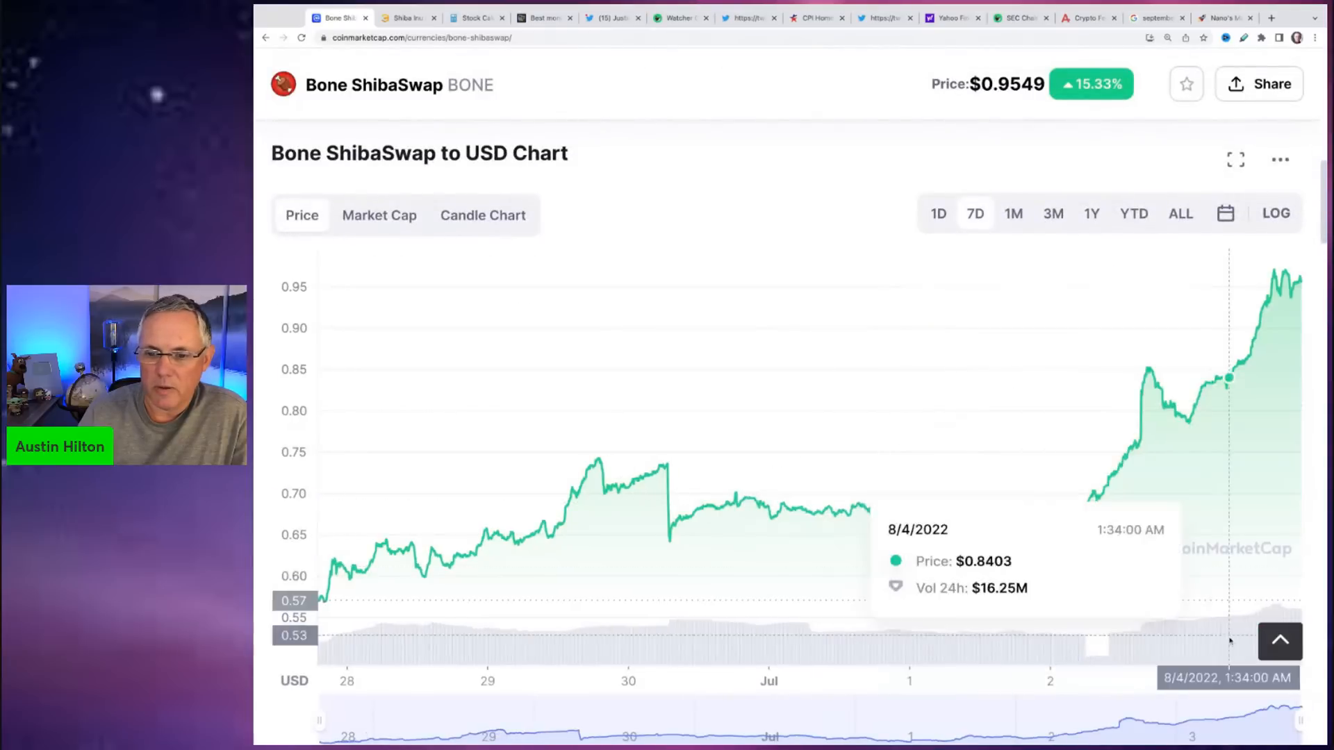
mouse_move(430, 566)
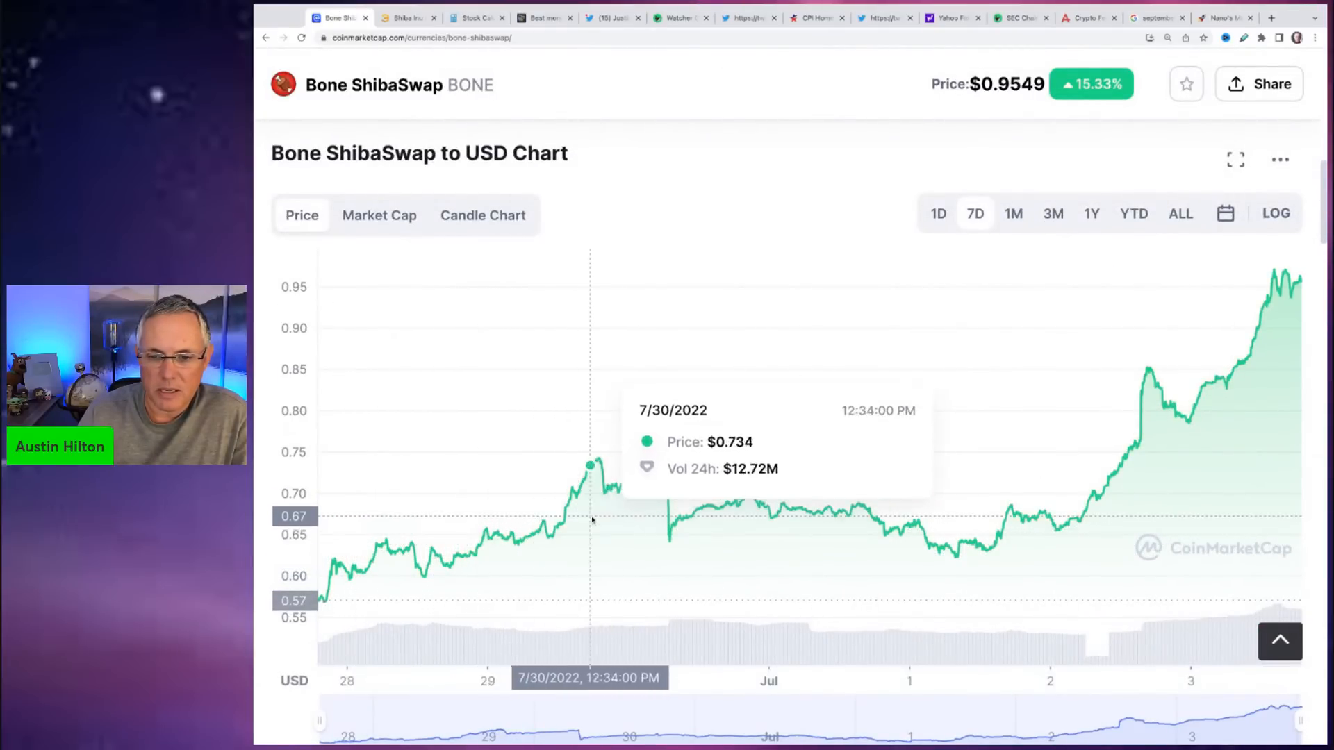
mouse_move(727, 500)
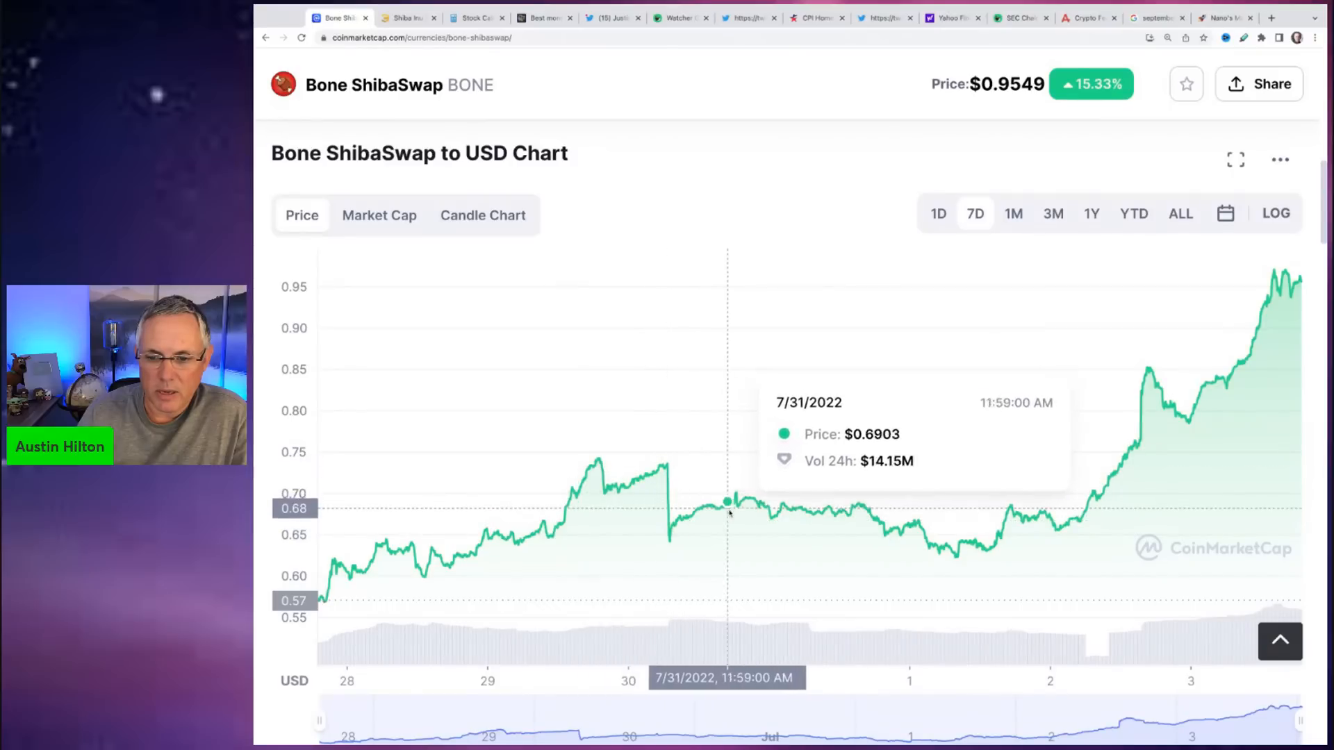
mouse_move(973, 542)
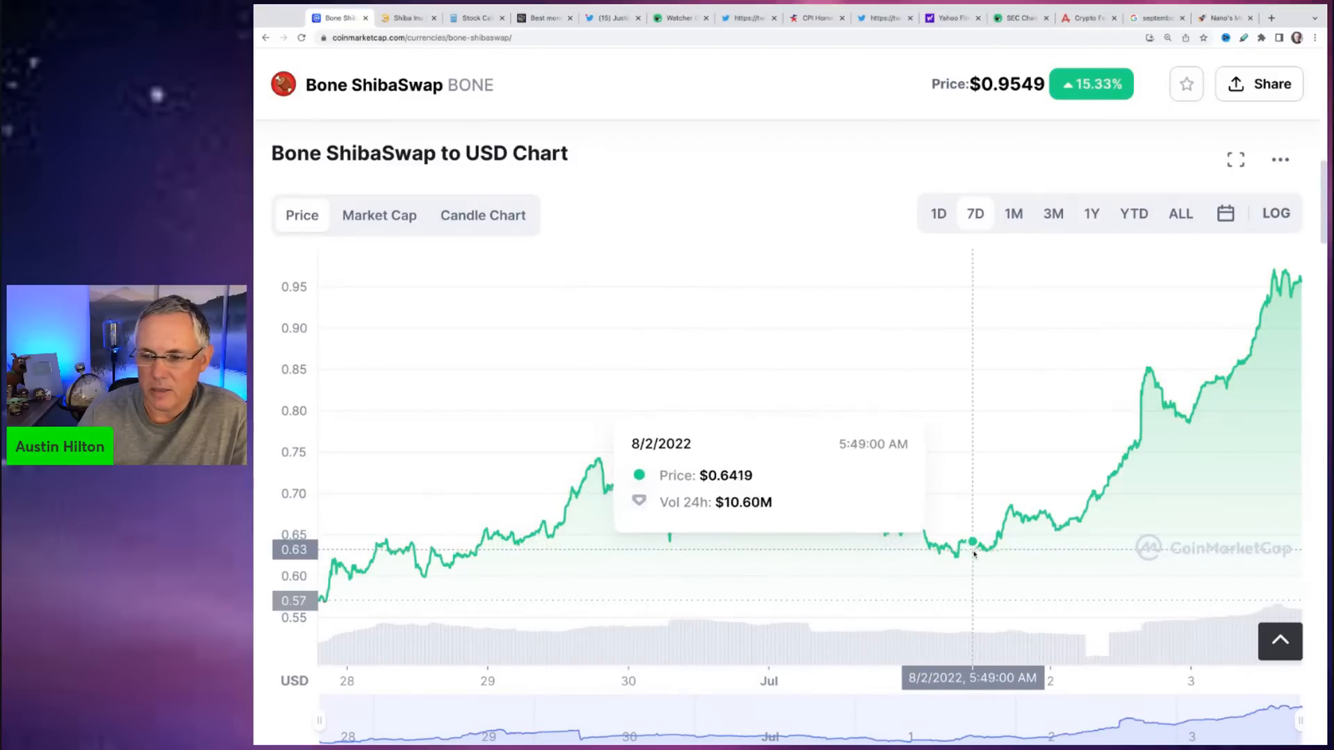
mouse_move(1014, 536)
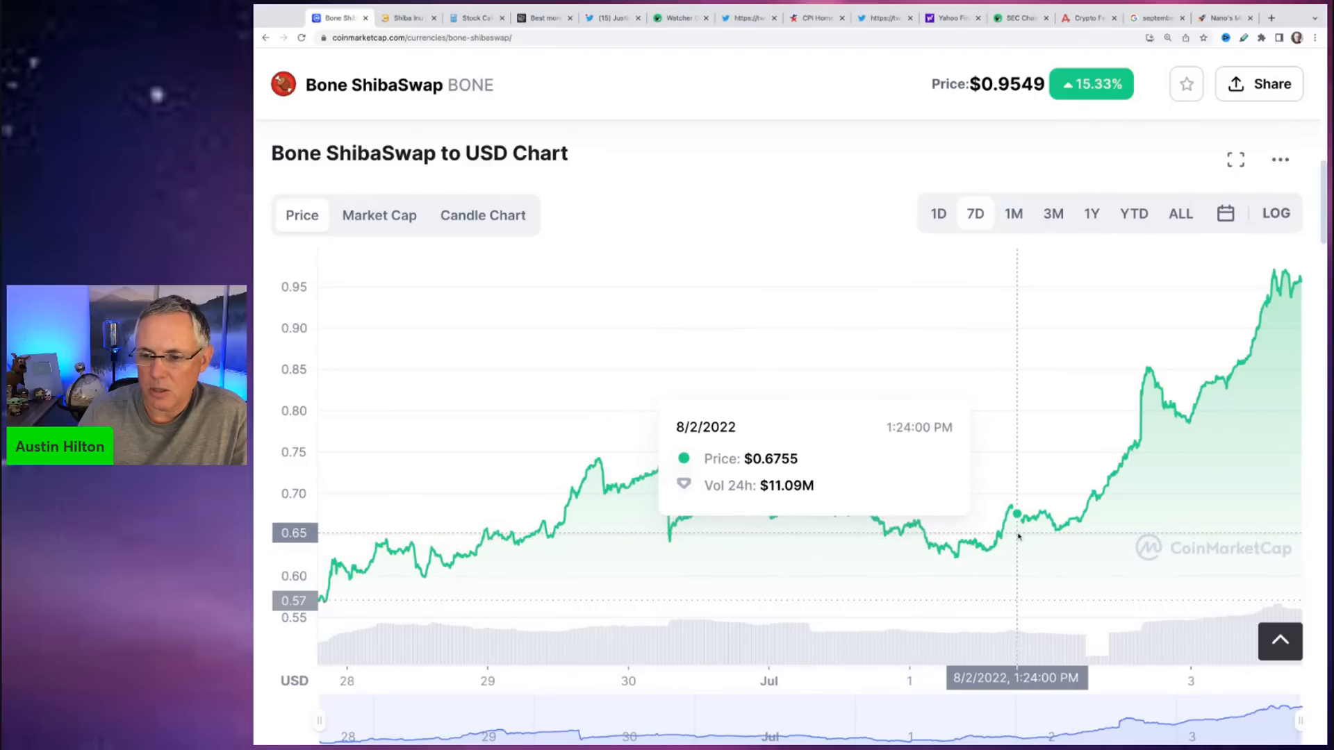
mouse_move(1021, 520)
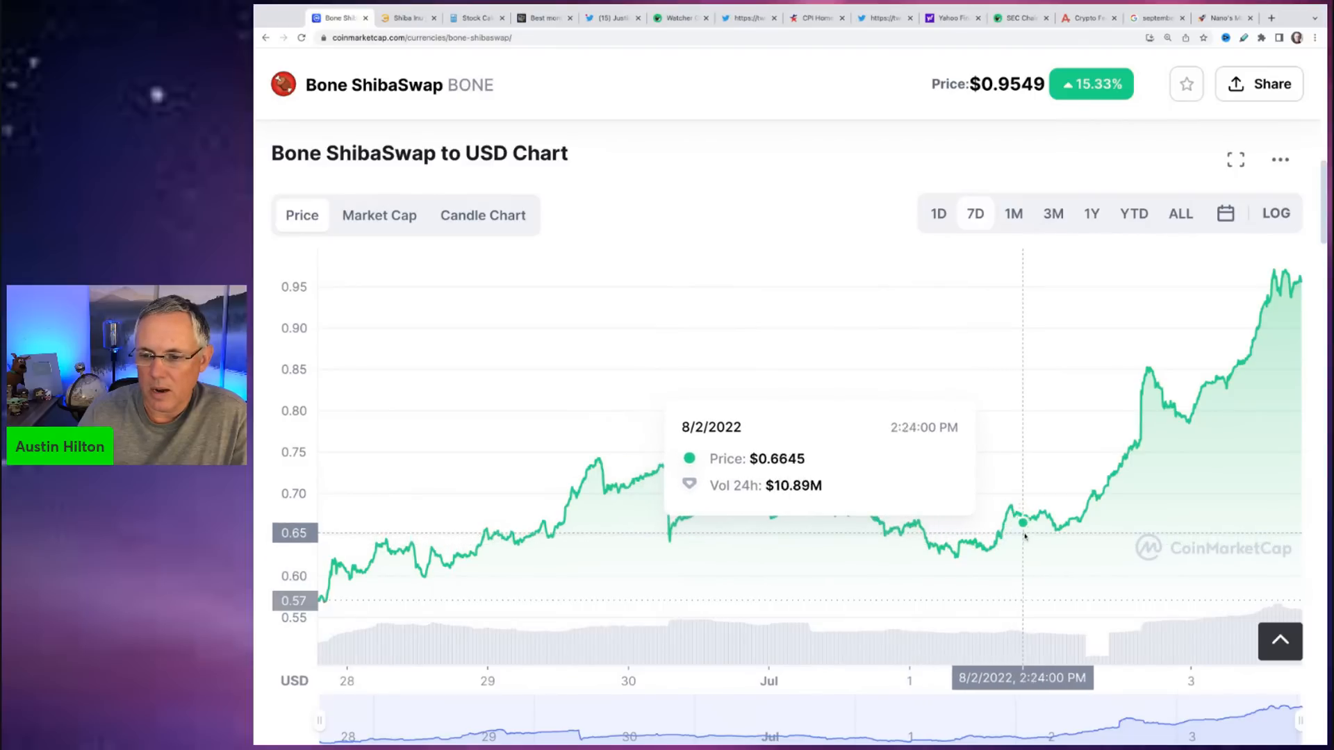
mouse_move(1063, 525)
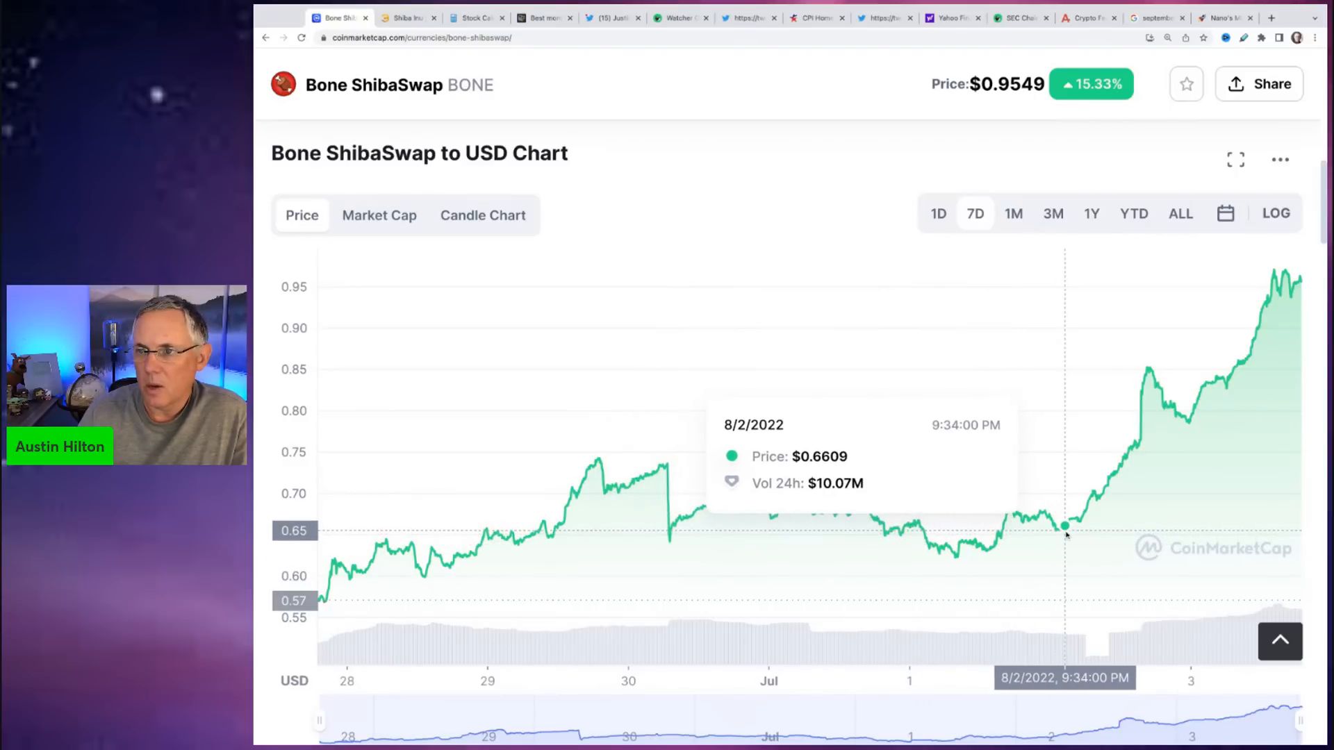
mouse_move(1060, 525)
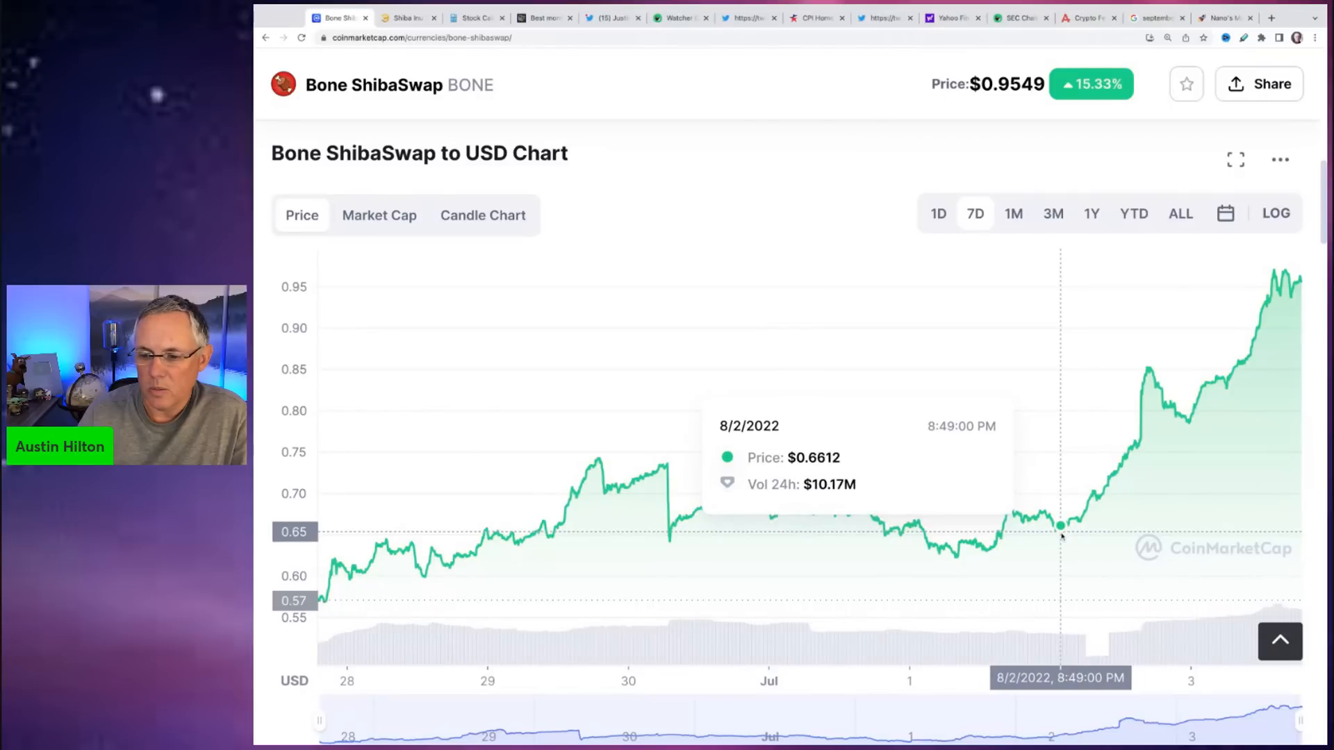
mouse_move(1081, 523)
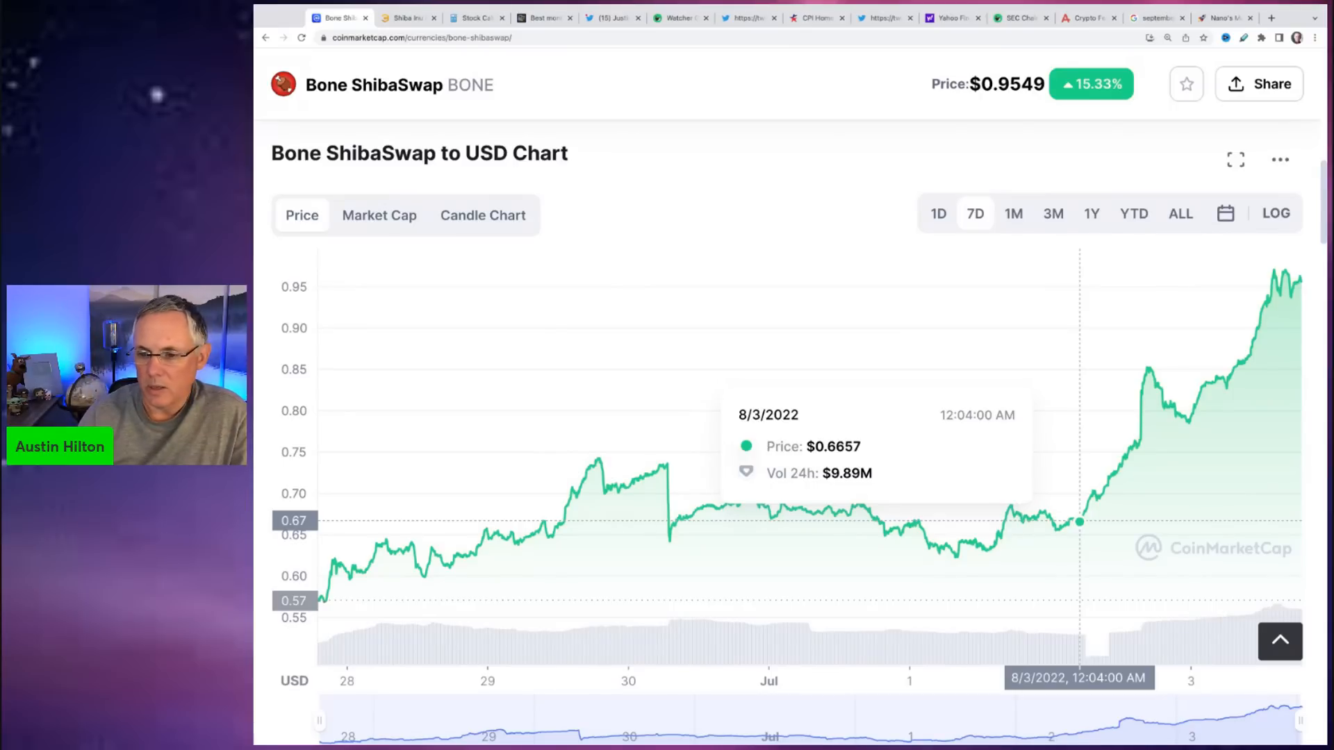
mouse_move(1218, 378)
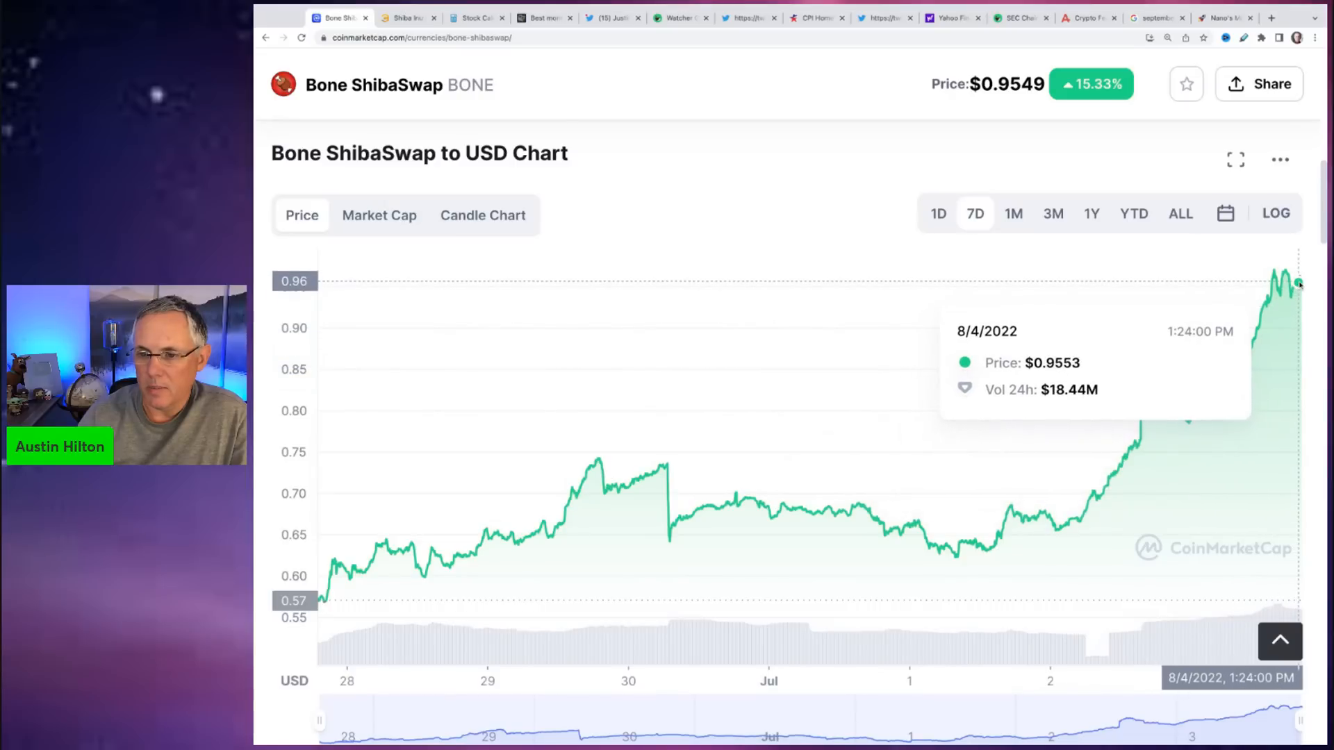
mouse_move(1054, 531)
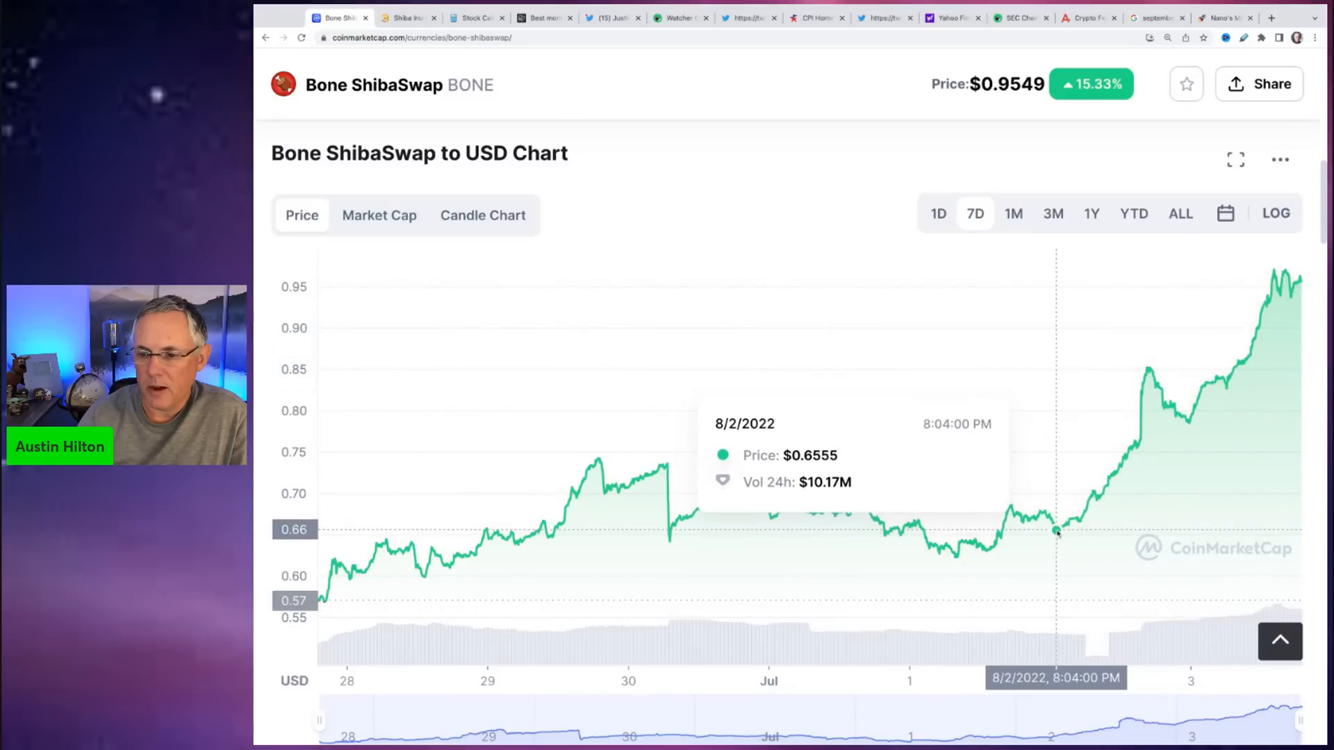
mouse_move(1294, 305)
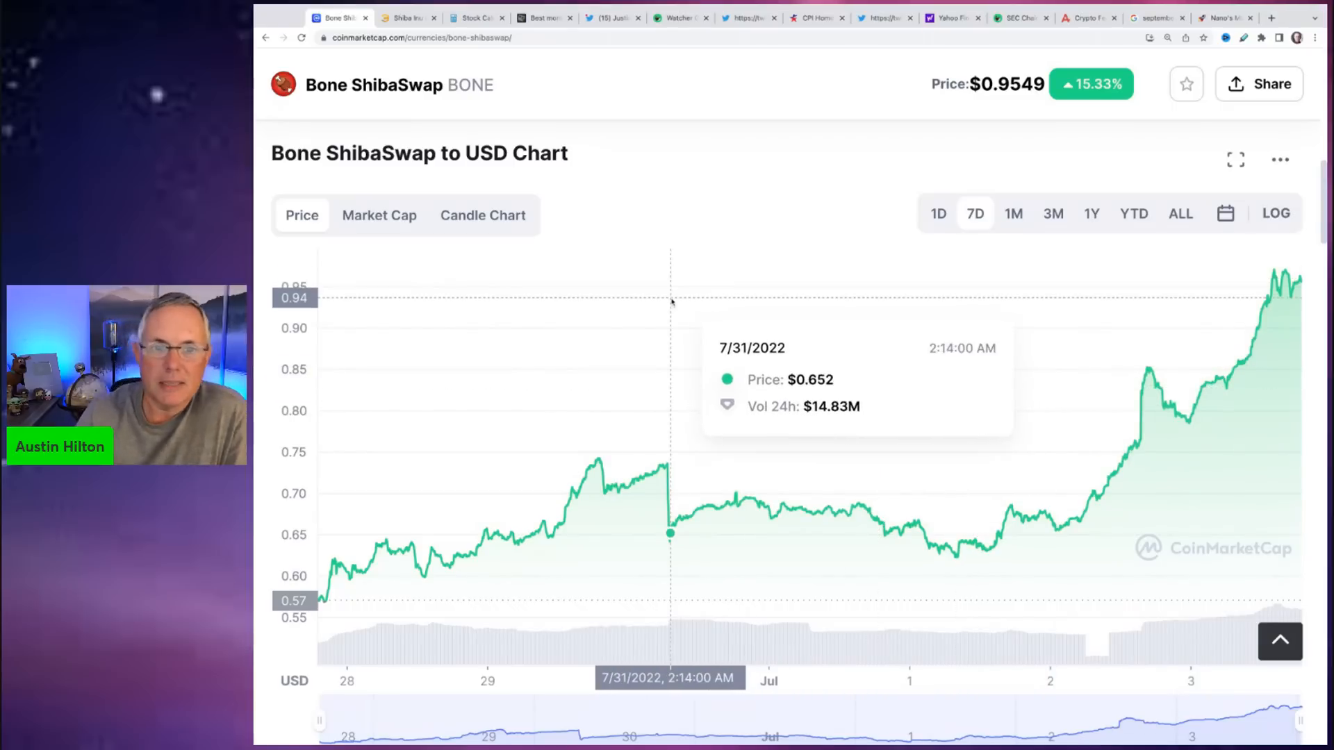
mouse_move(701, 208)
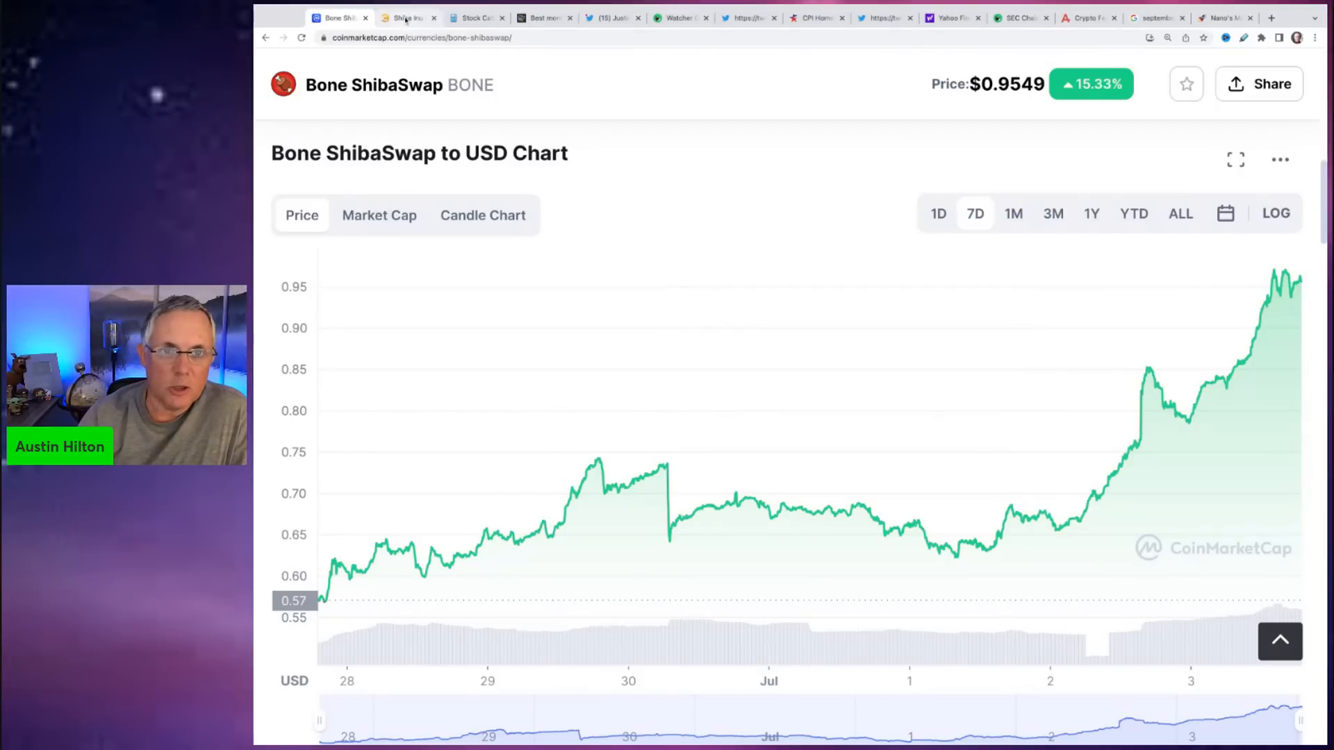
- Switch to the Crypto News tab and reach the opening paragraph of the BONE 25% jump article
click(407, 17)
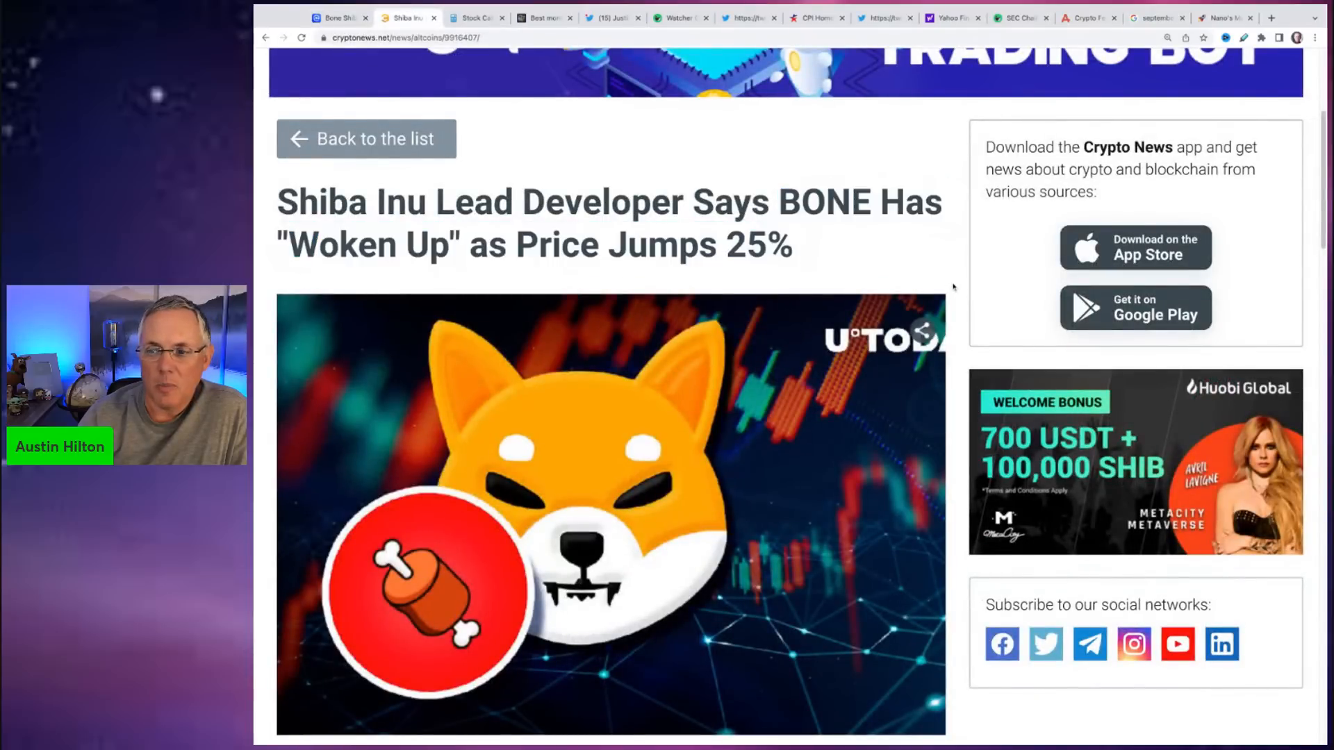
scroll(down, 3)
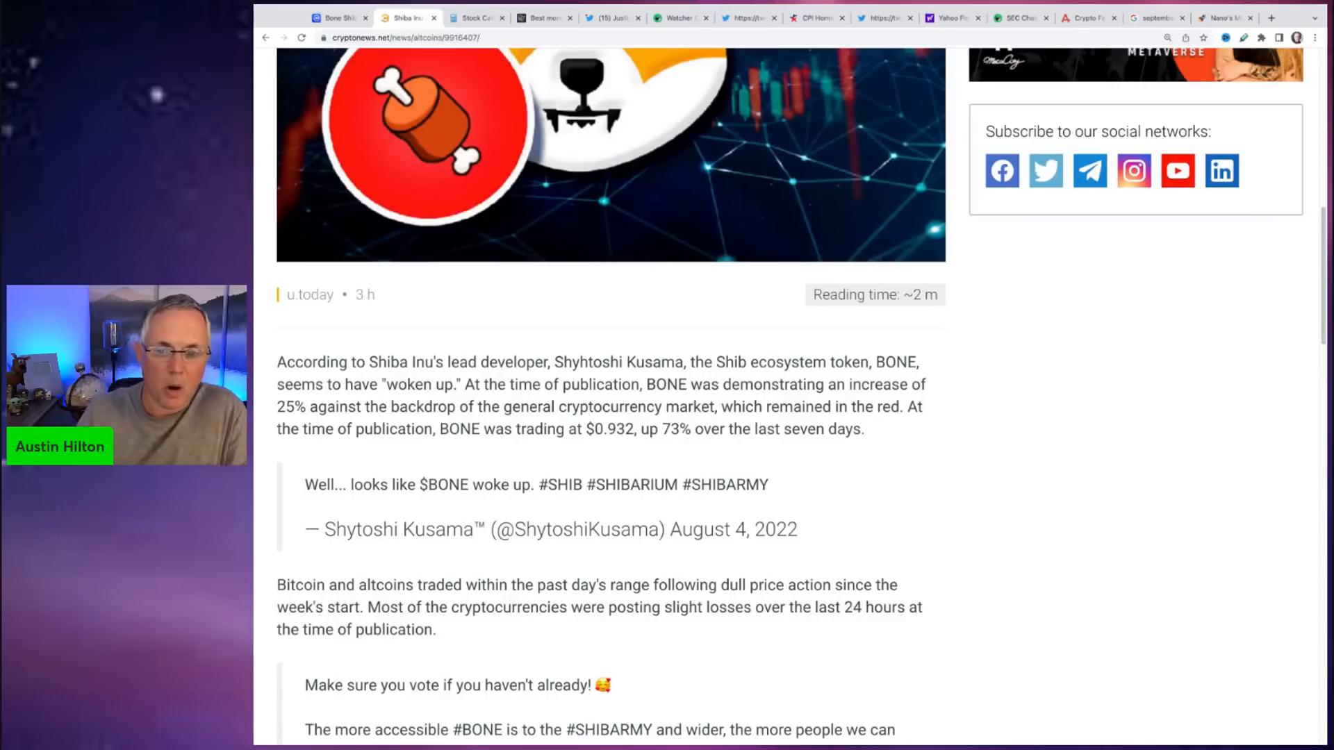
mouse_move(533, 466)
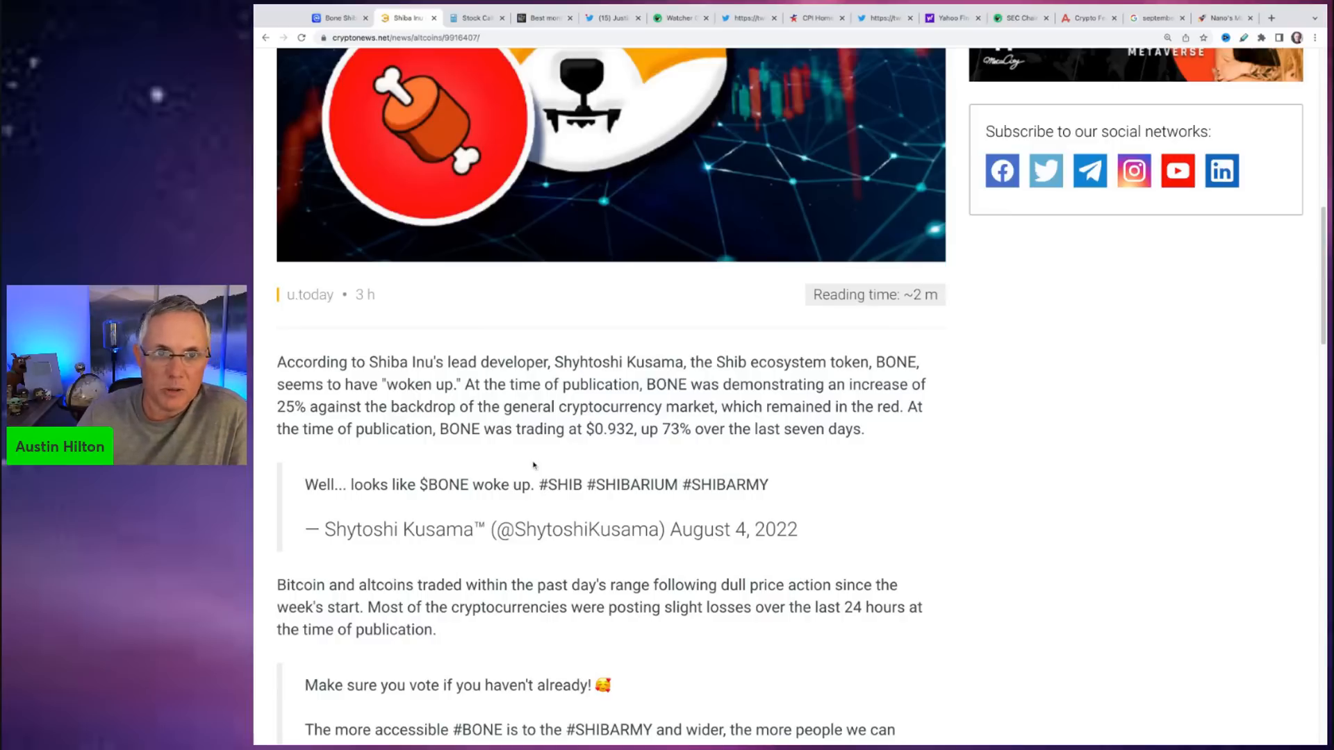
mouse_move(493, 405)
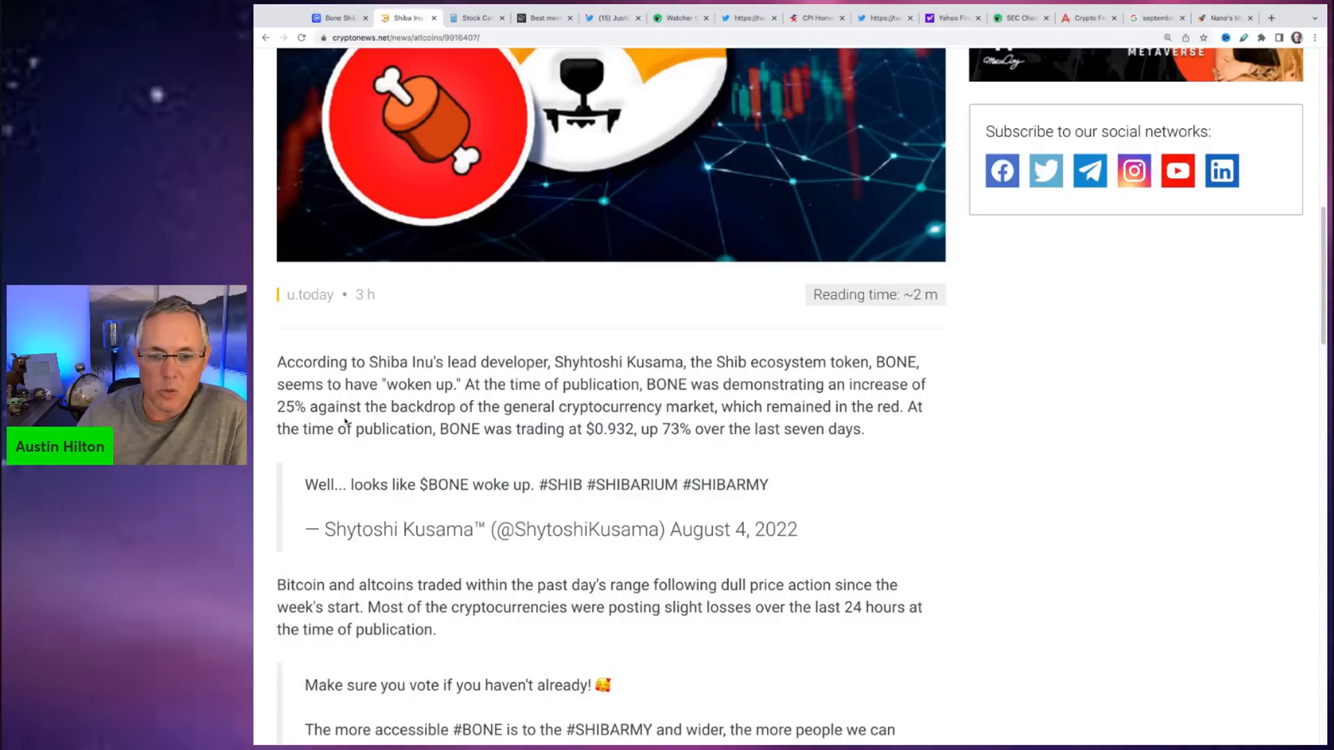
- Read down to the Gate.io listing vote passage naming BONE Shibaswap among ten tokens
scroll(down, 3)
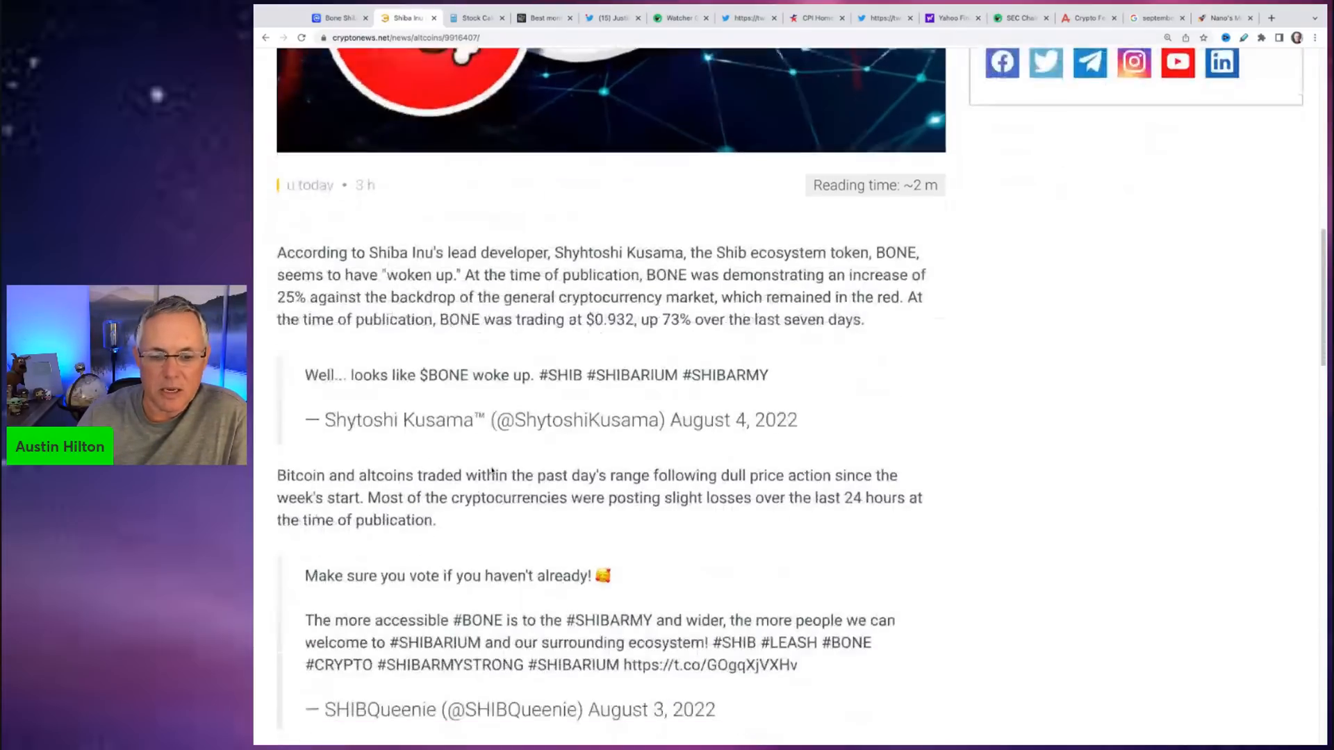
scroll(down, 3)
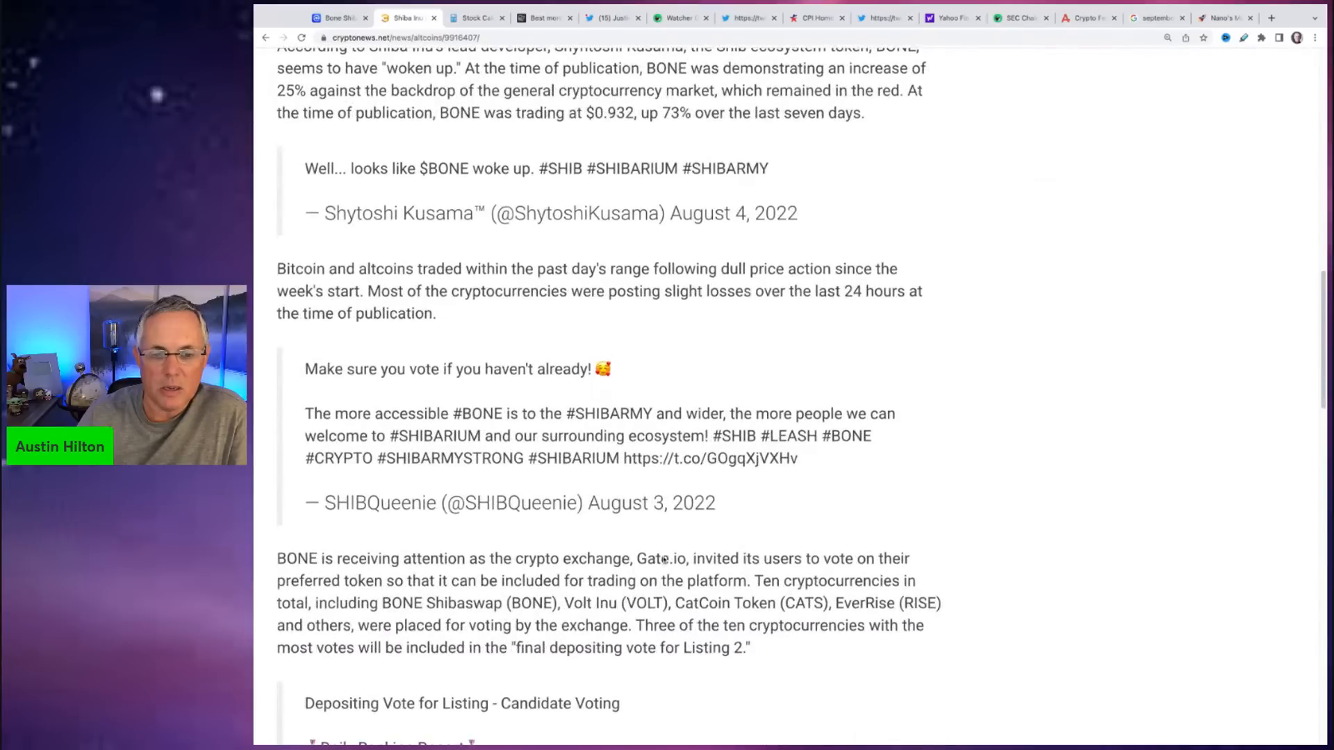
scroll(down, 3)
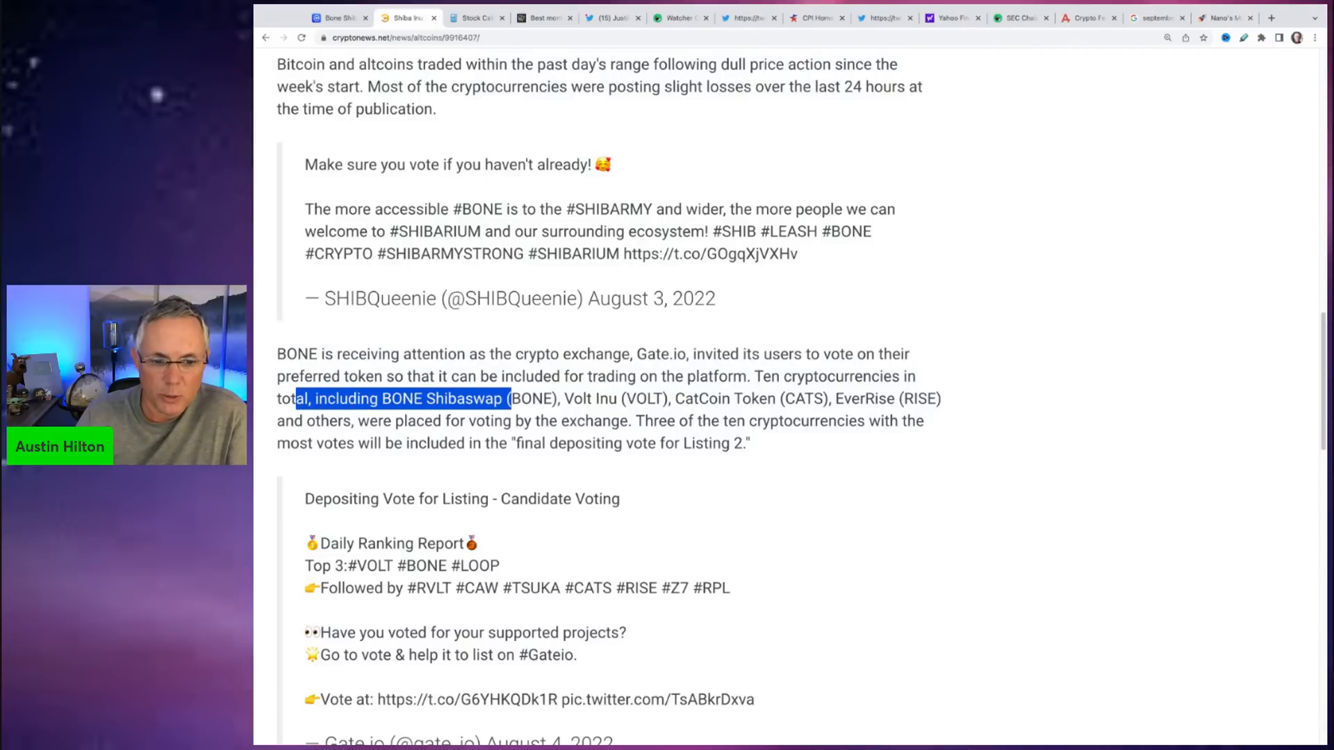
mouse_move(628, 459)
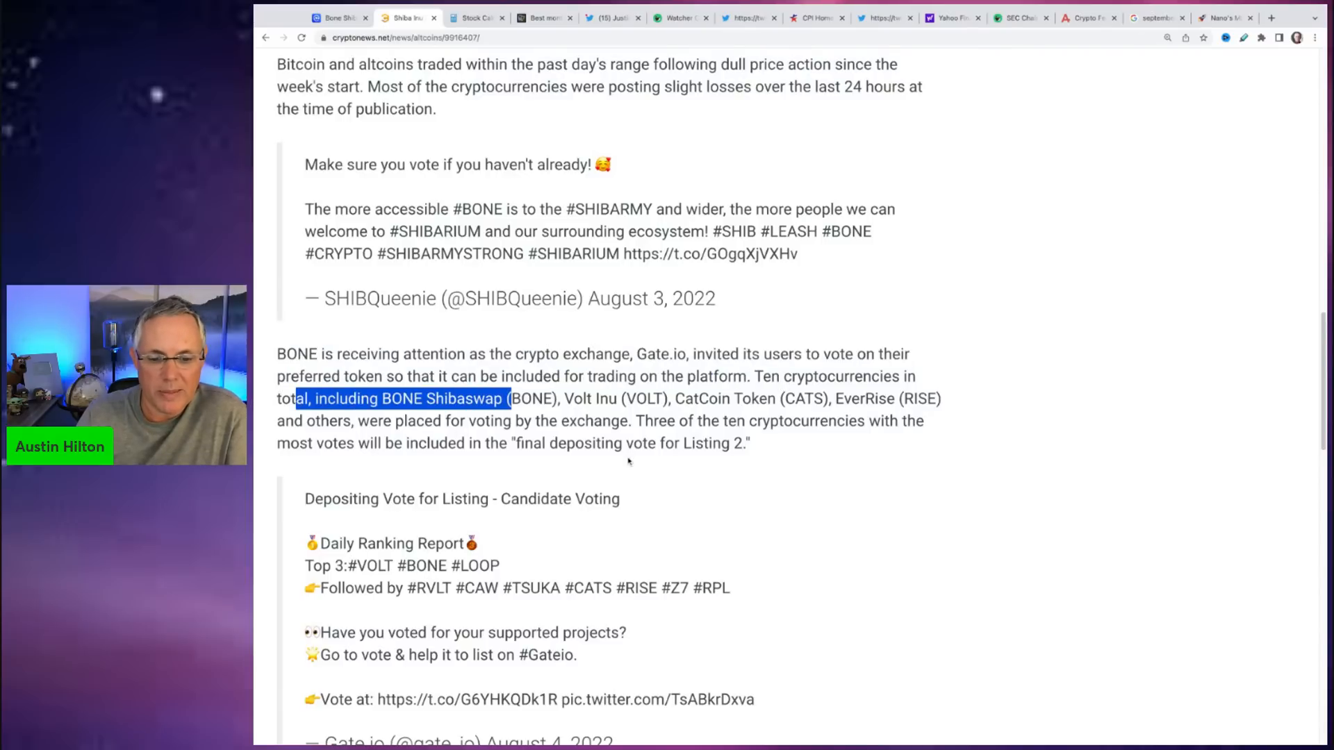
- Scroll the article back up to its headline
scroll(down, 3)
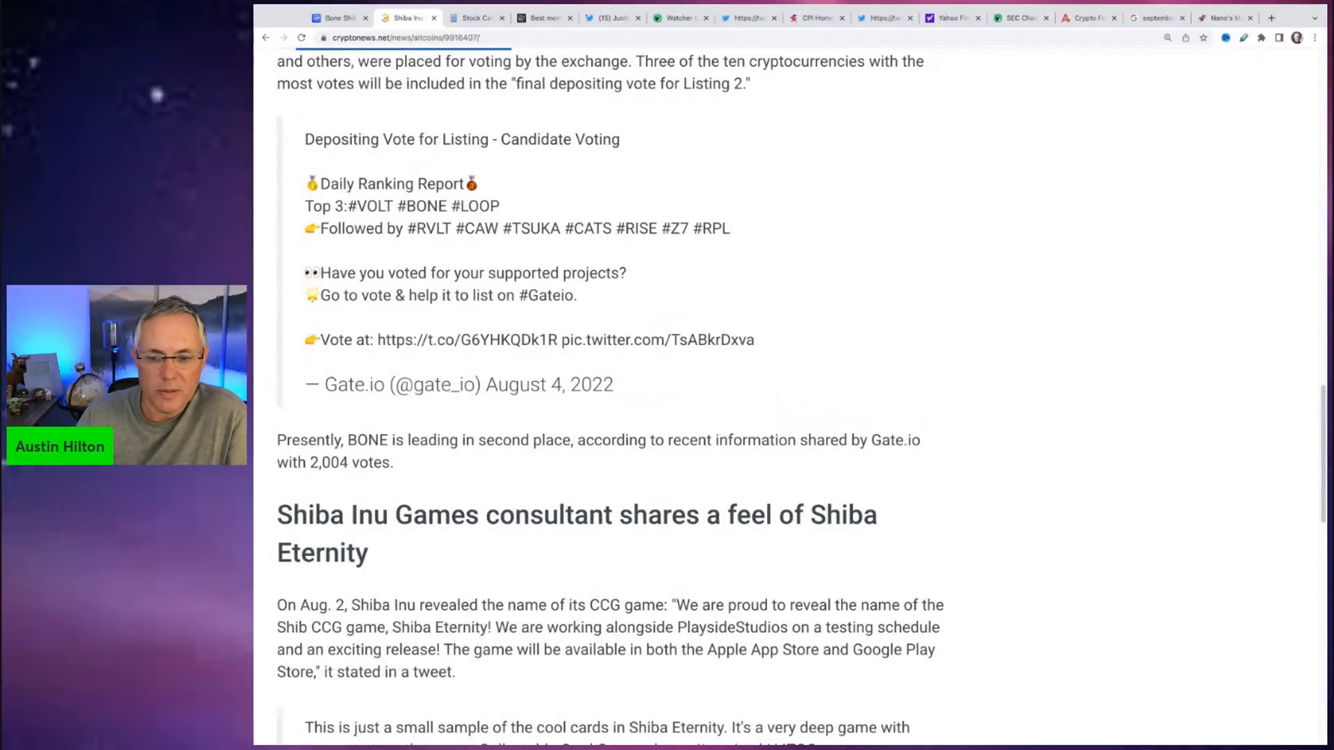
scroll(up, 3)
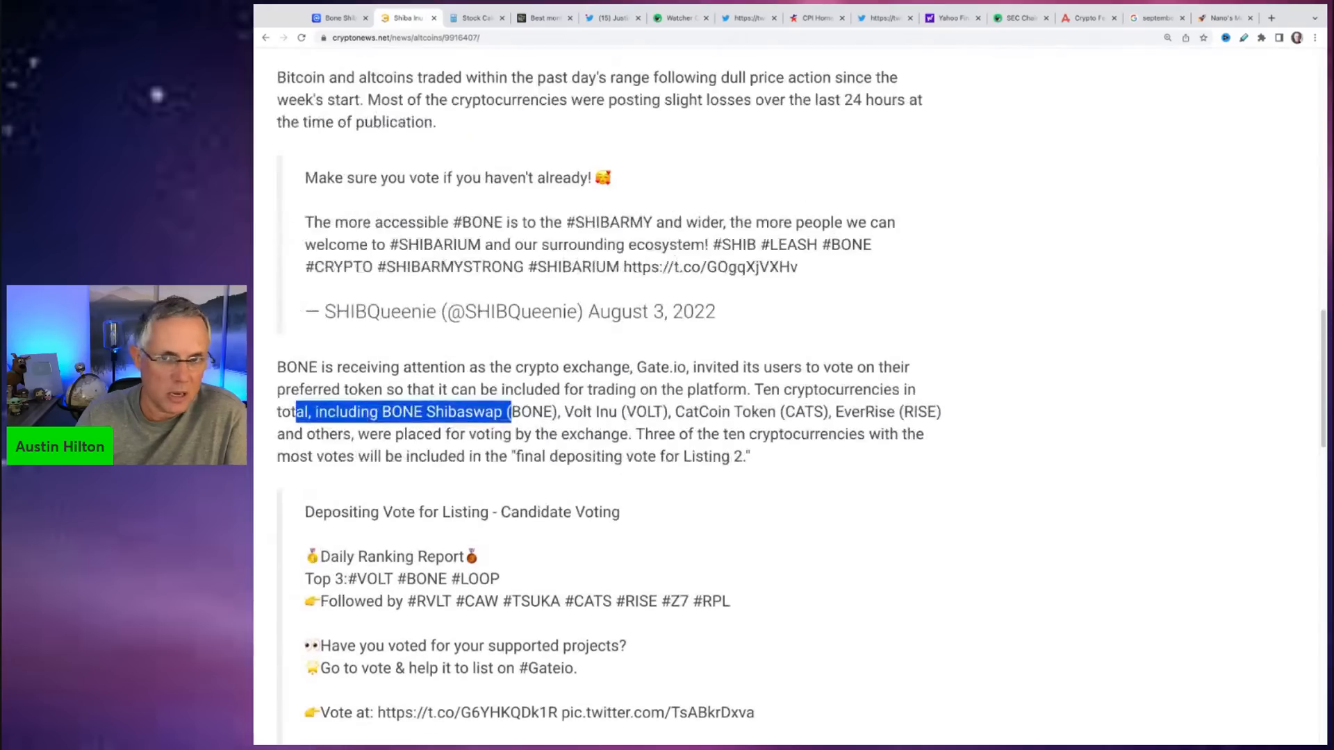
scroll(up, 3)
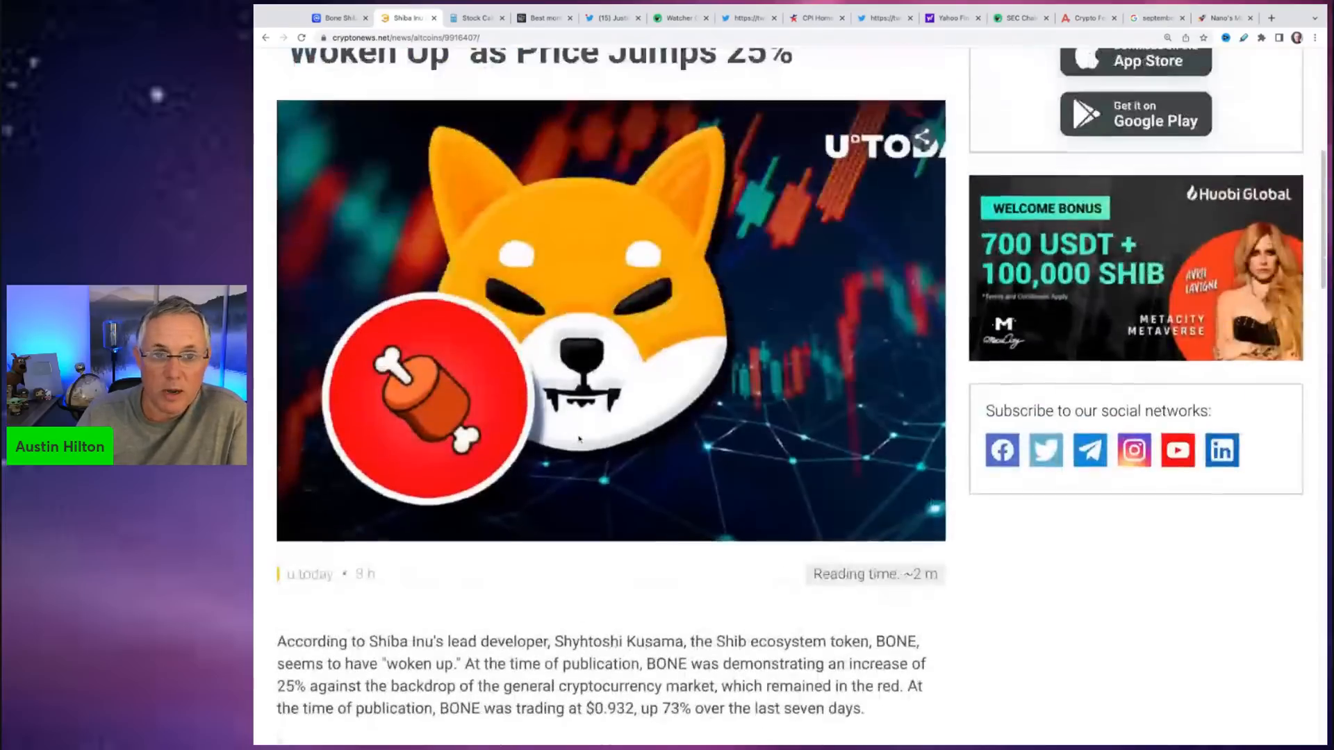
scroll(up, 3)
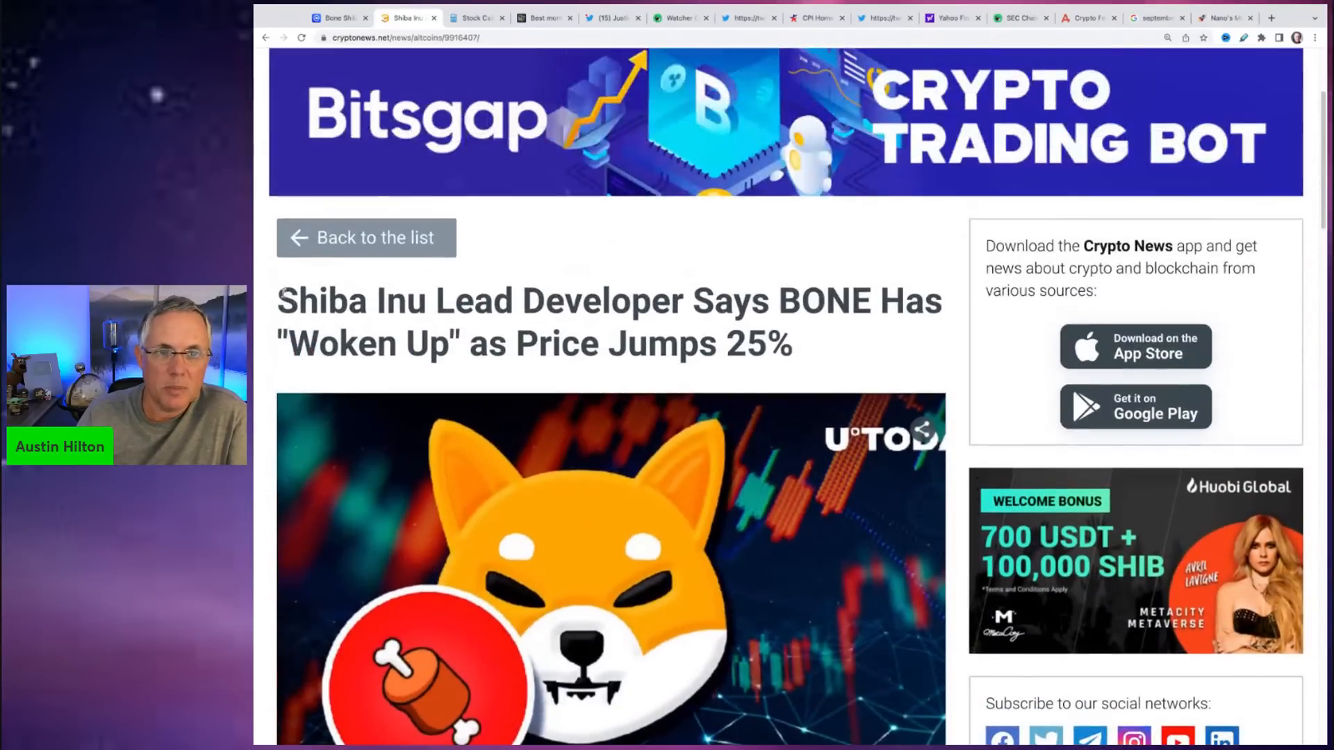
- Return to CoinMarketCap's Bone ShibaSwap page showing $0.9549, up 15.33%
click(336, 16)
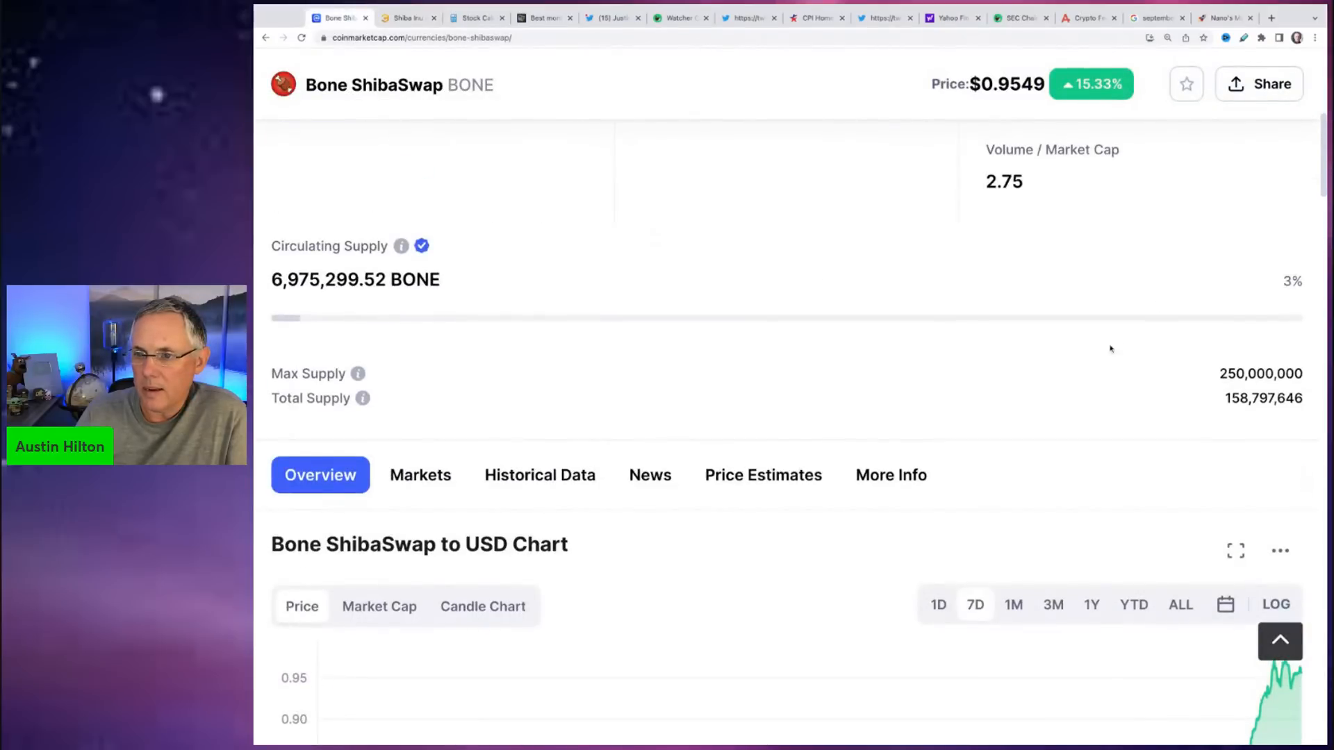
scroll(up, 3)
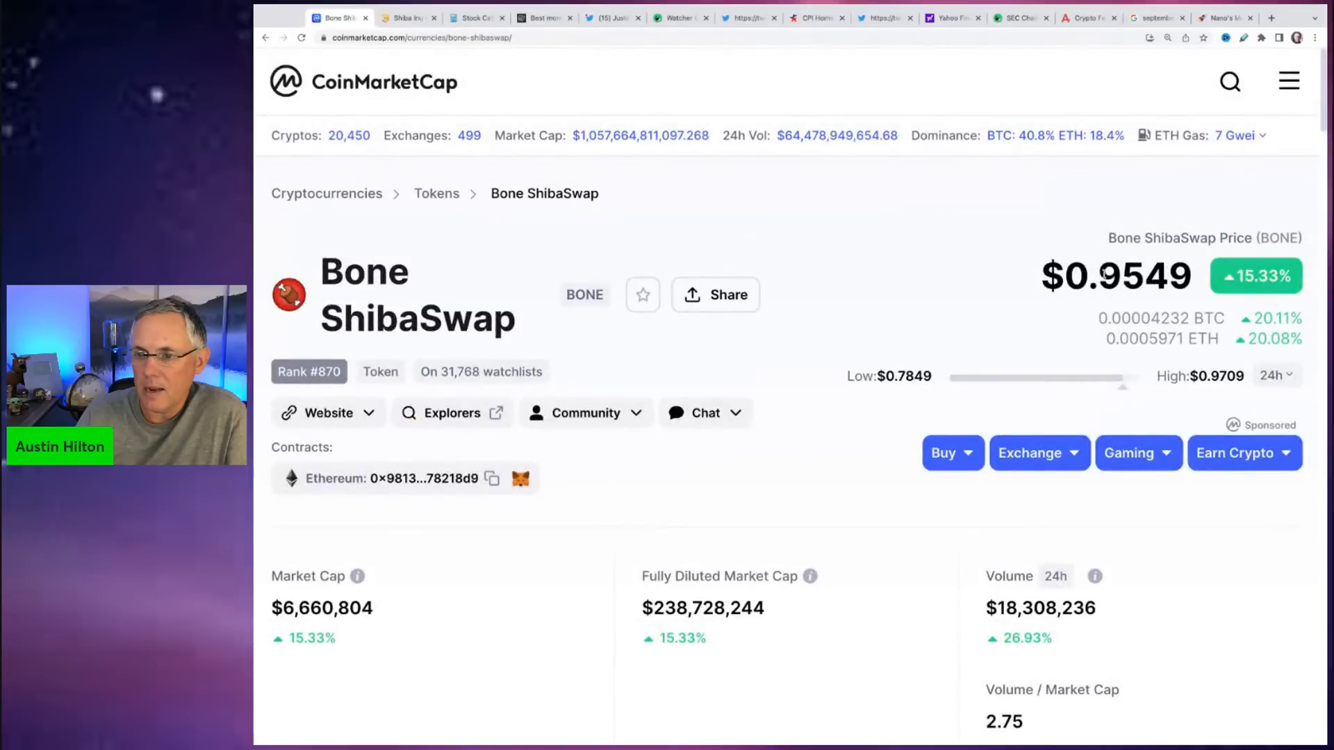